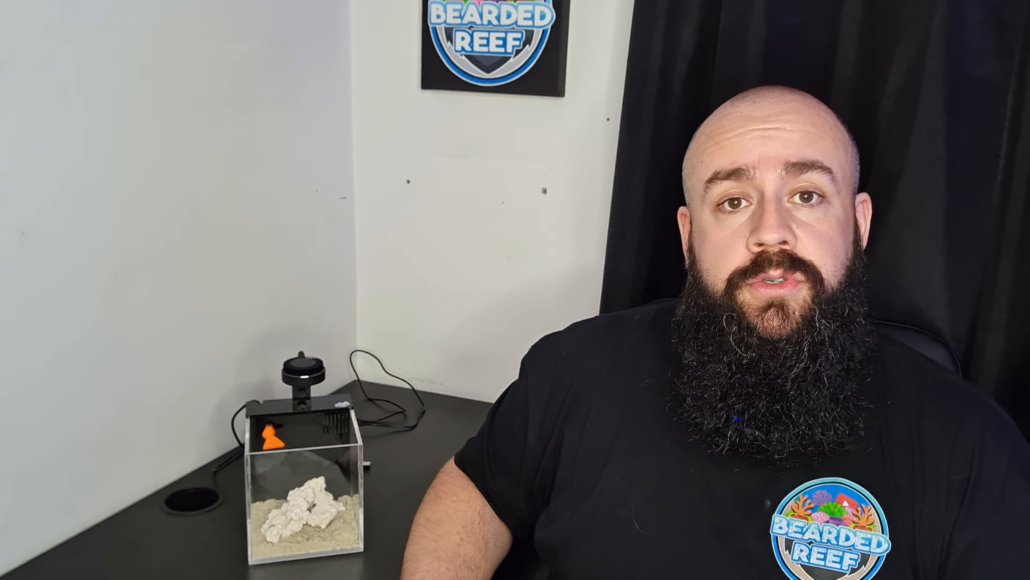
left_click(99, 498)
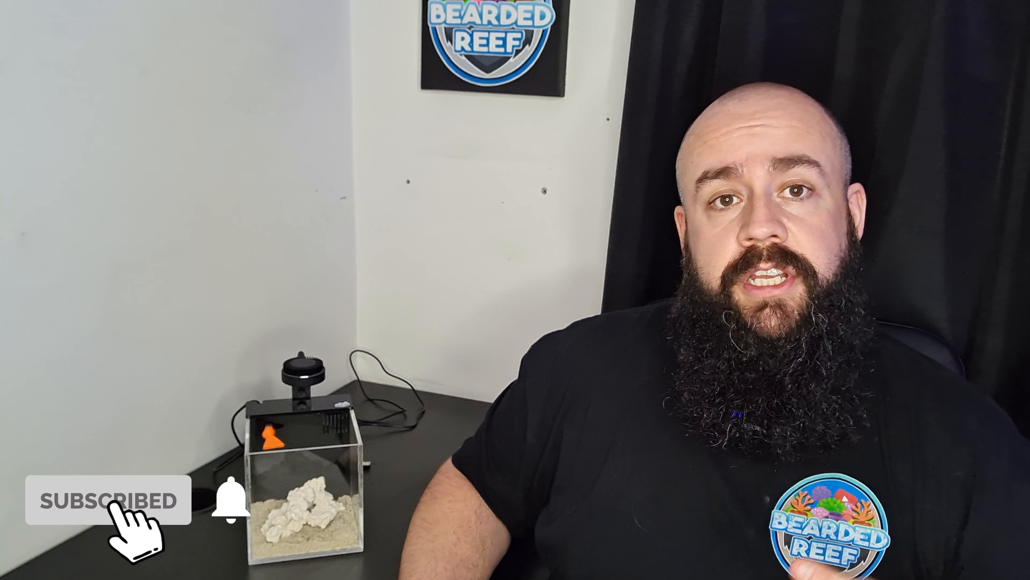